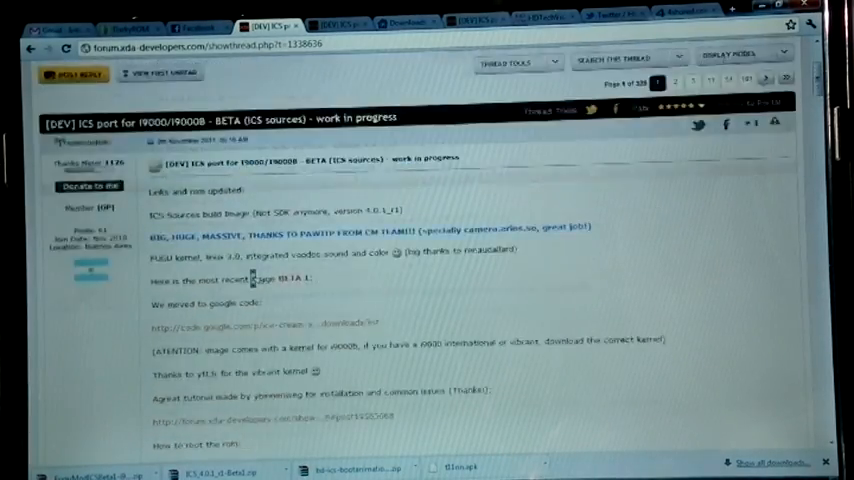
Step: Scroll through the 'How to flash Alpha 7' tutorial's requirements and flashing steps on XDA
{"action": "scroll", "scroll_direction": "up", "scroll_amount": 3}
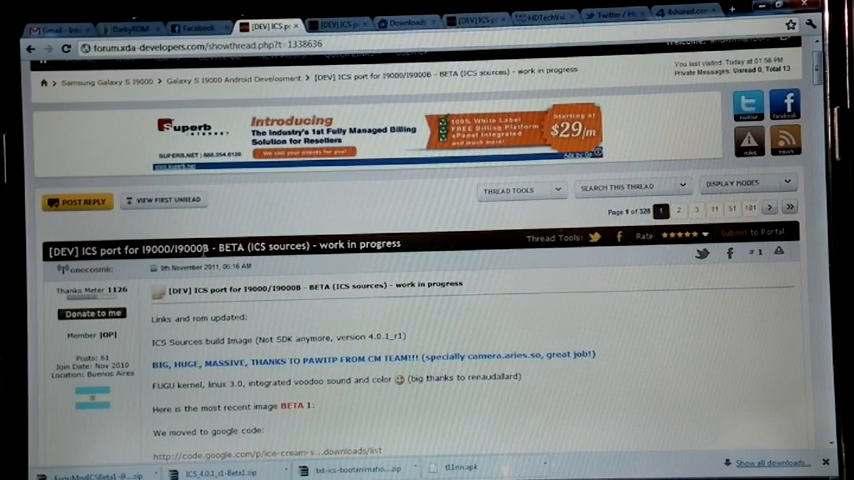
{"action": "scroll", "scroll_direction": "down", "scroll_amount": 3}
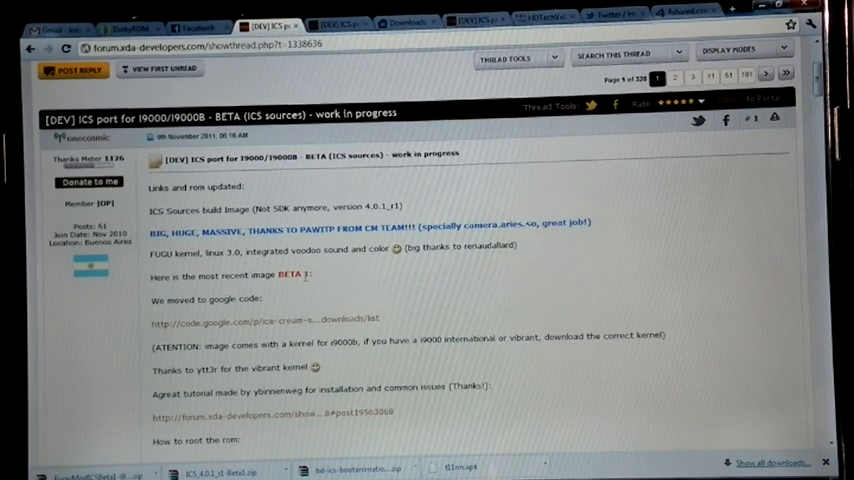
{"action": "scroll", "scroll_direction": "down", "scroll_amount": 3}
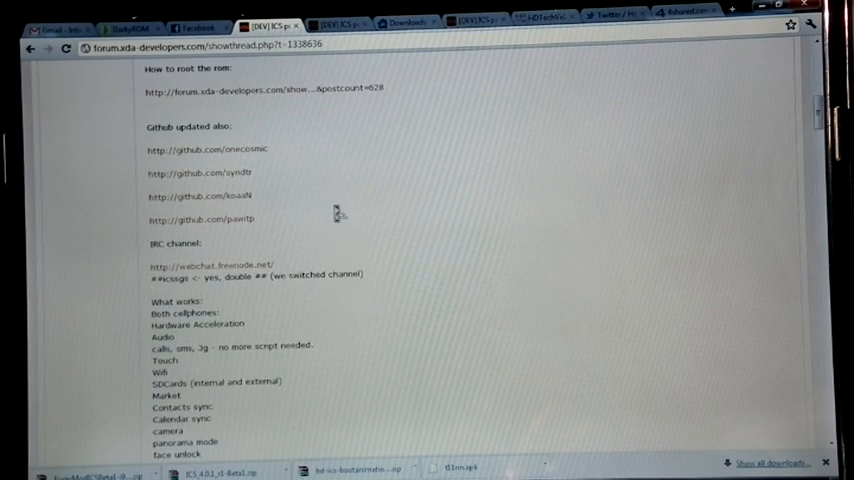
{"action": "scroll", "scroll_direction": "down", "scroll_amount": 3}
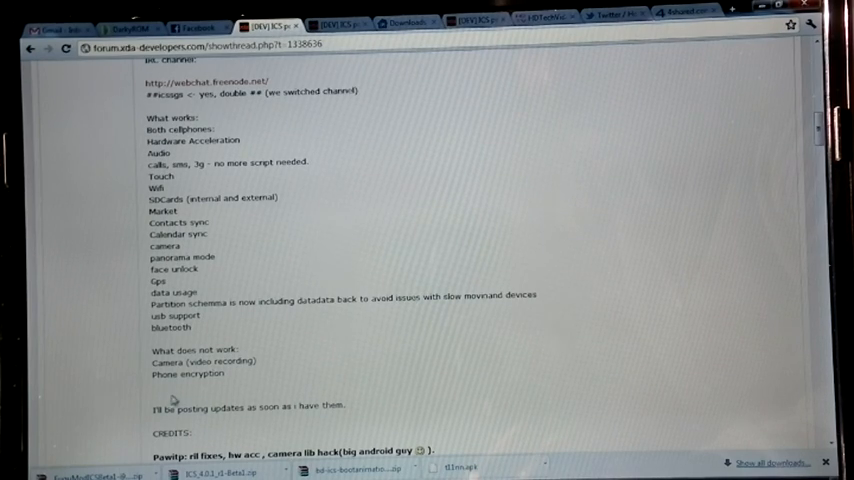
{"action": "scroll", "scroll_direction": "up", "scroll_amount": 3}
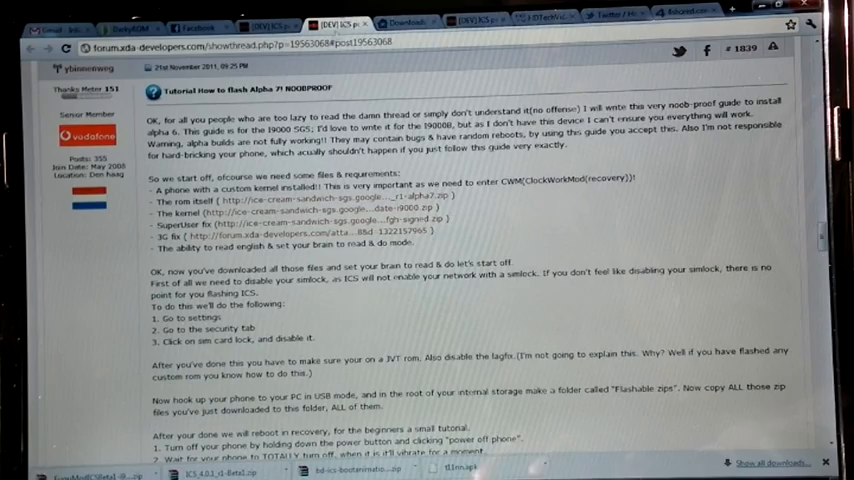
{"action": "scroll", "scroll_direction": "down", "scroll_amount": 3}
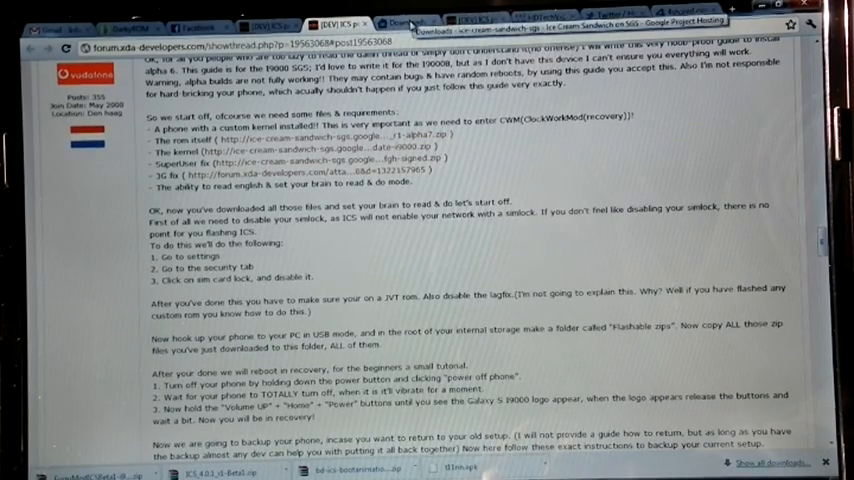
{"action": "left_click", "coordinate": [400, 22]}
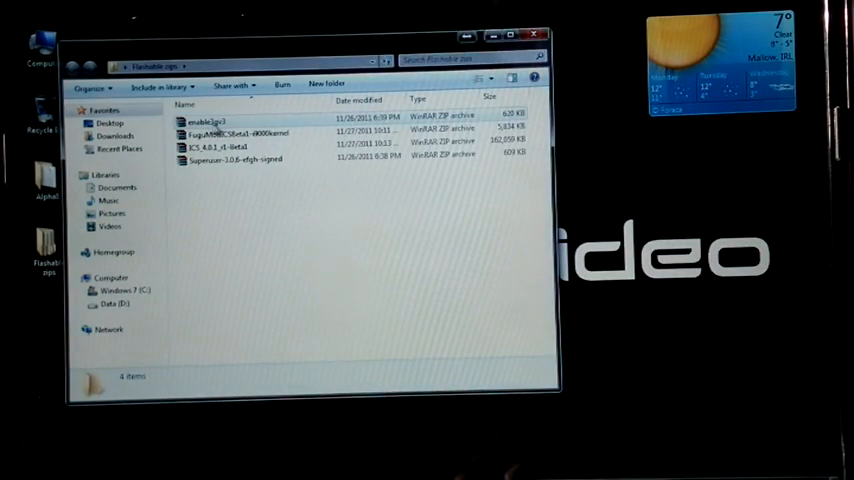
Step: Select the enable3gv3 and Superuser zips in Flashable zips to view their details
{"action": "left_click", "coordinate": [215, 120]}
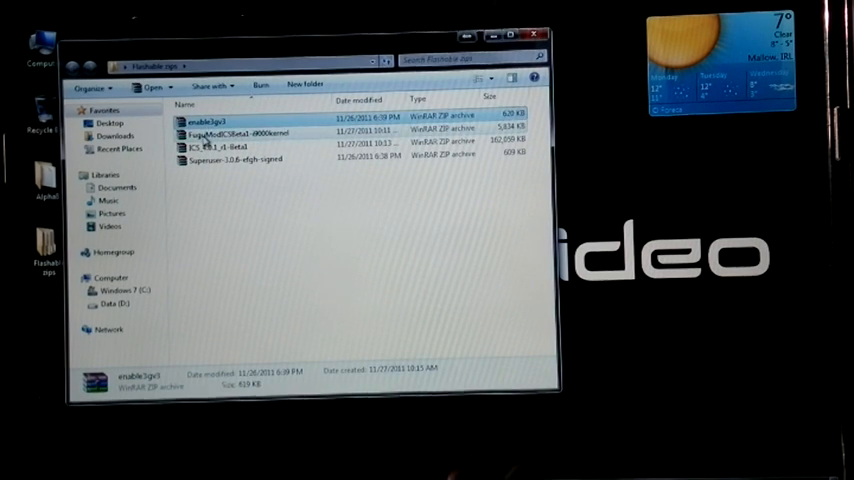
{"action": "left_click", "coordinate": [234, 160]}
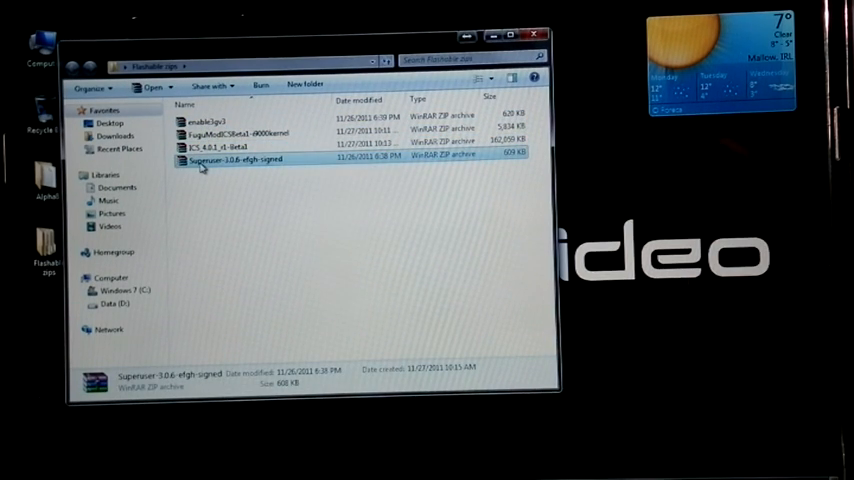